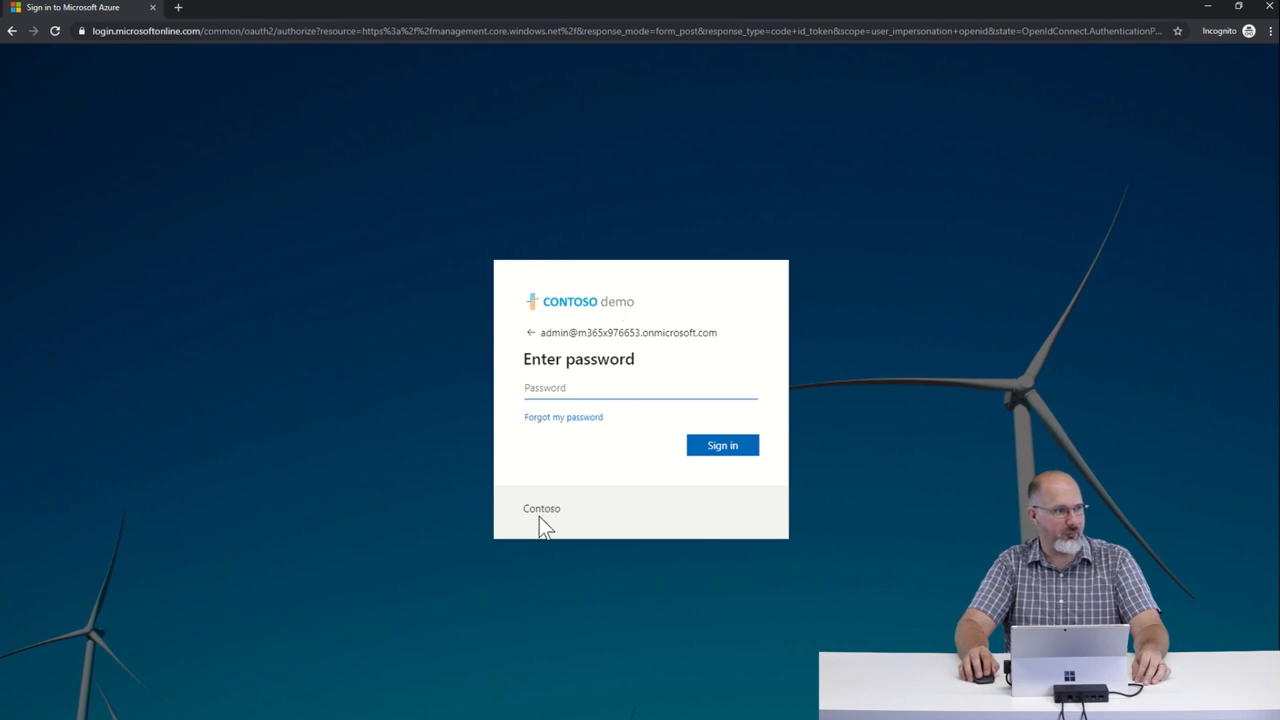
pyautogui.moveTo(1067, 172)
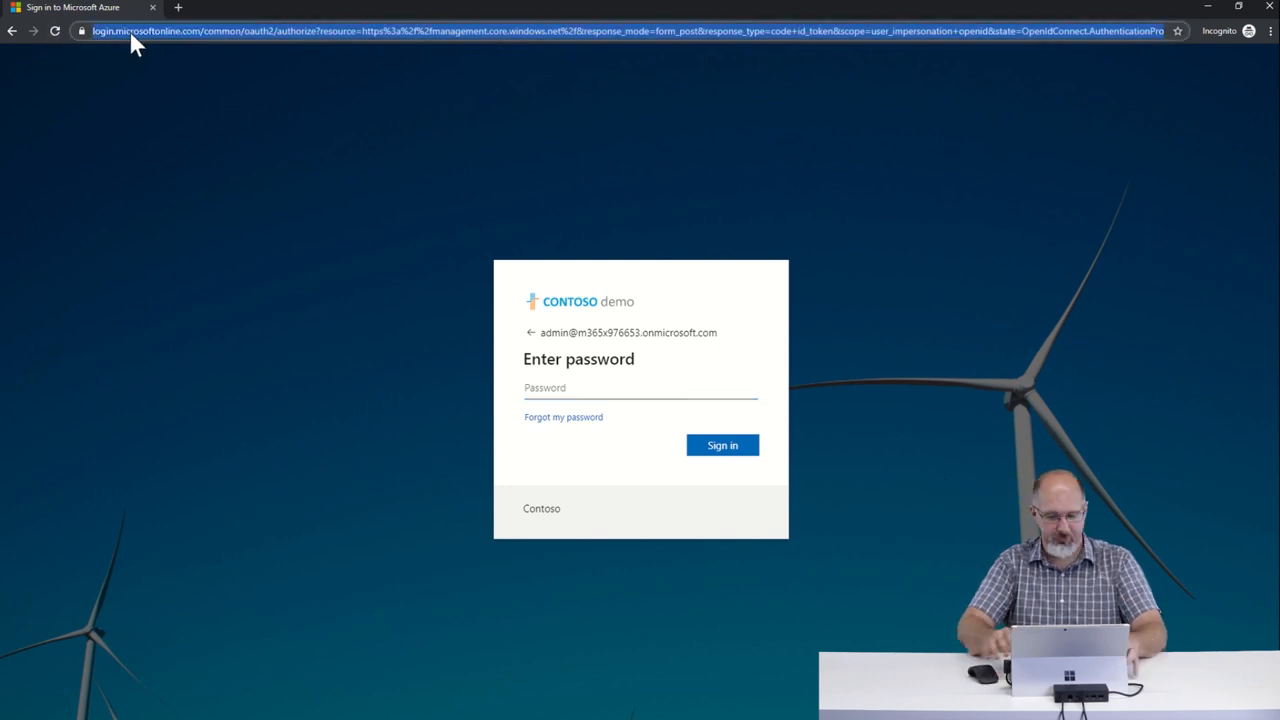
pyautogui.write('porta.az')
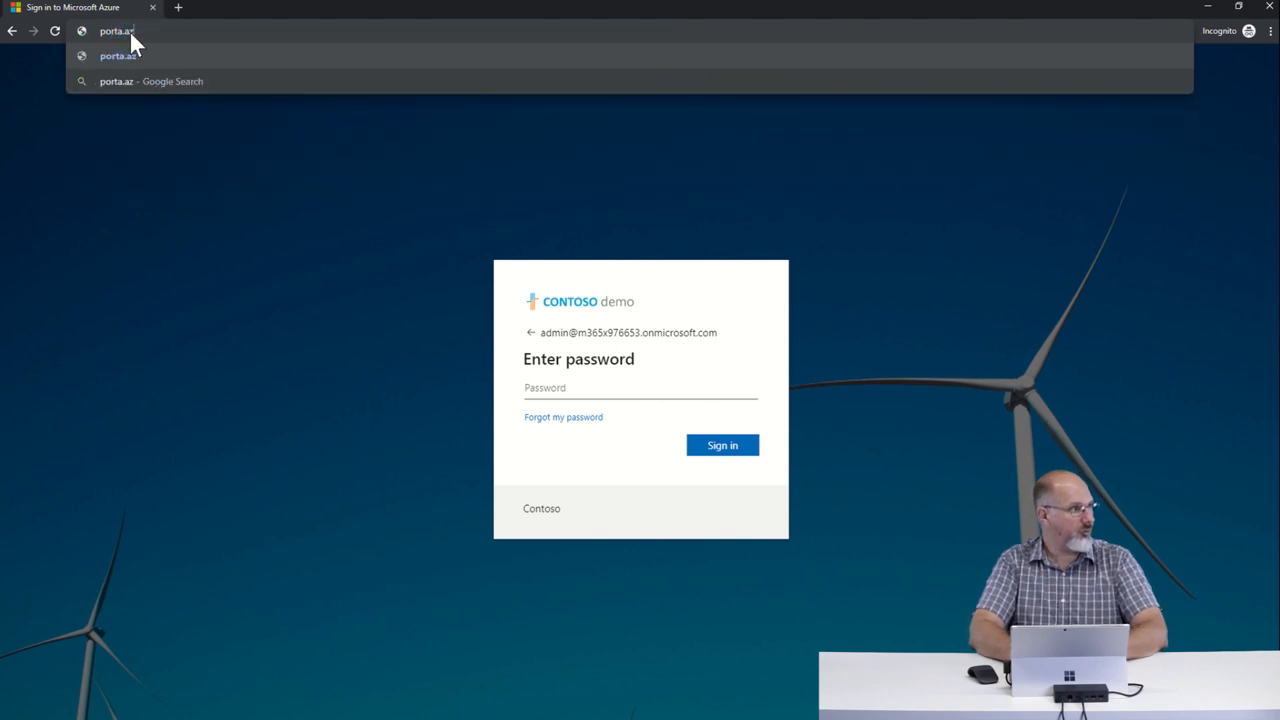
pyautogui.write('portal.office.com')
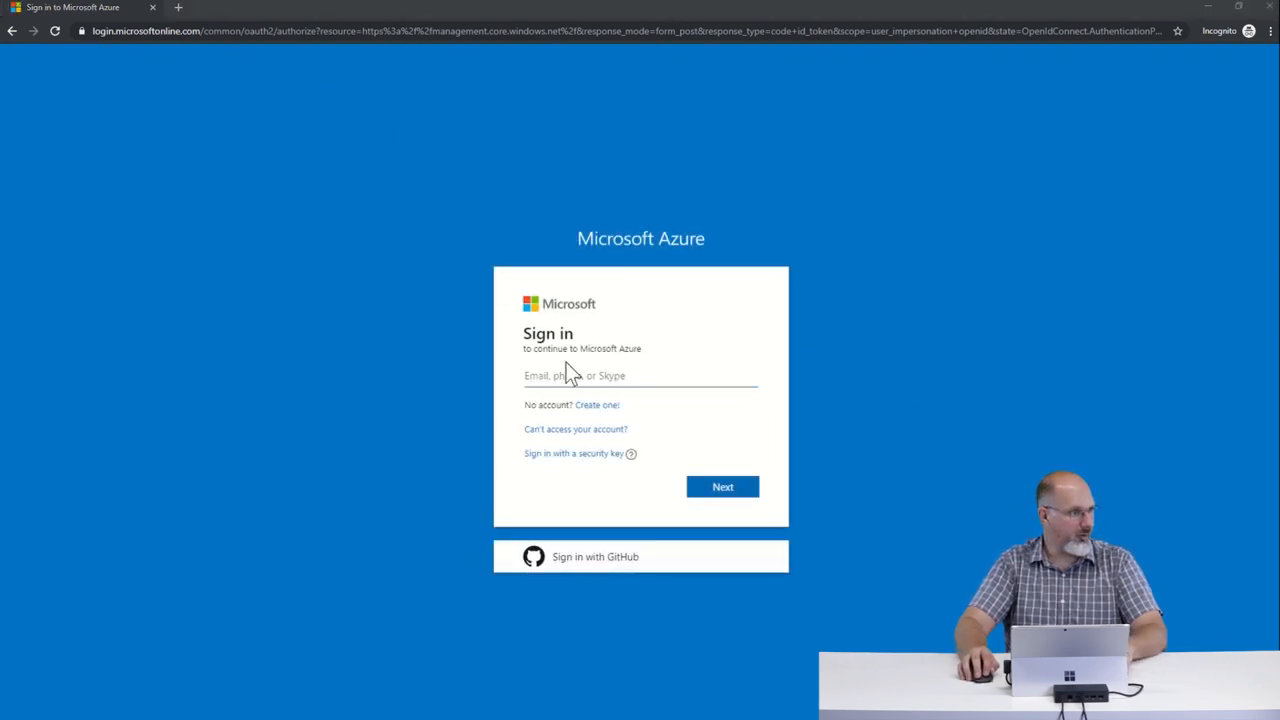
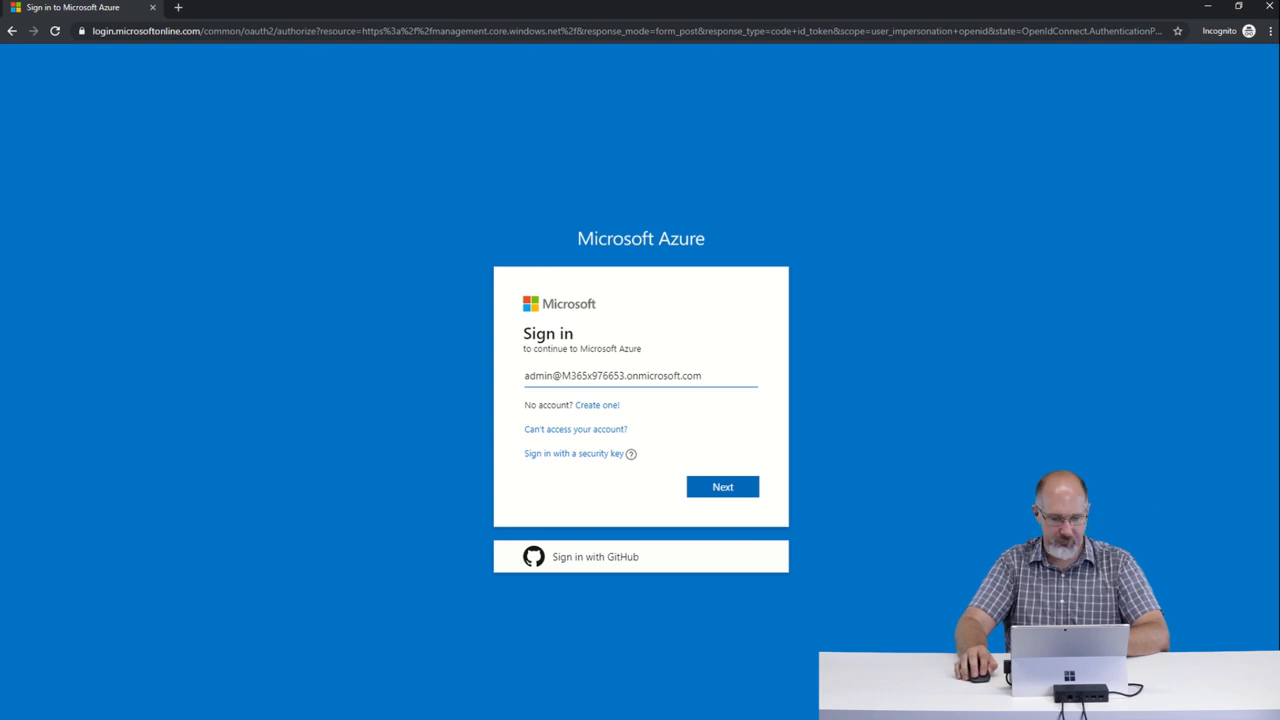
pyautogui.click(722, 486)
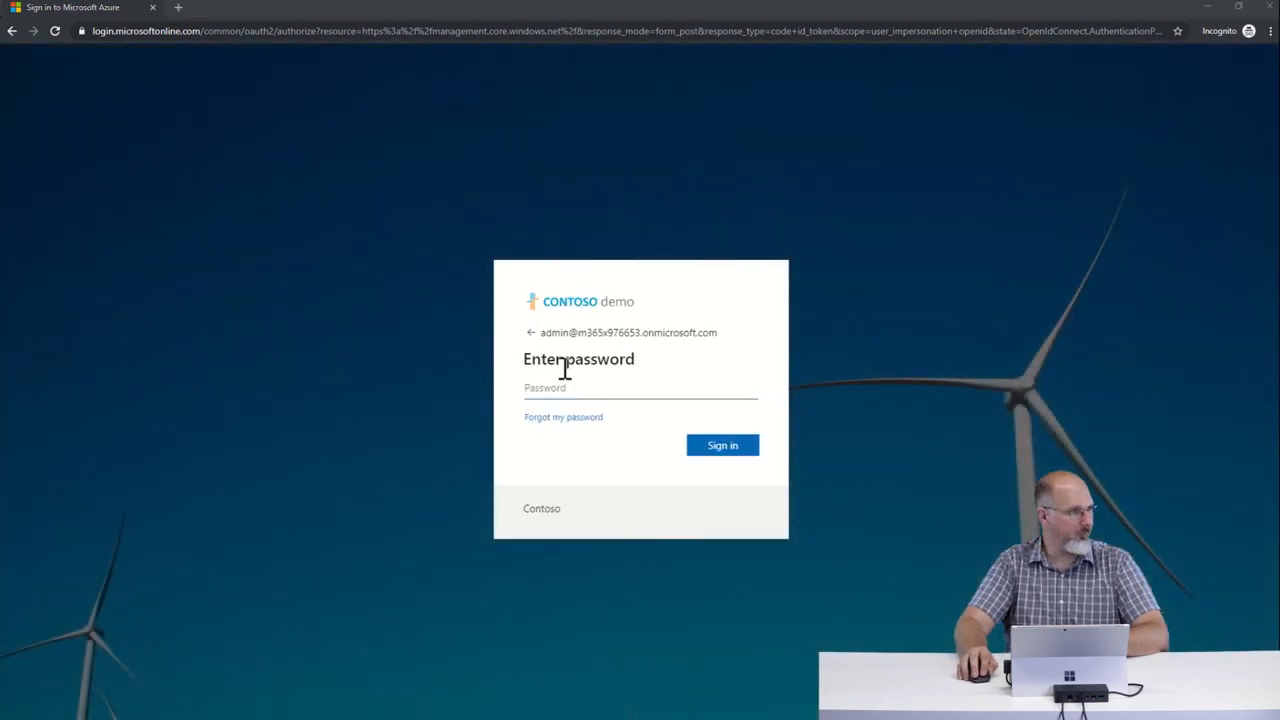
pyautogui.click(722, 445)
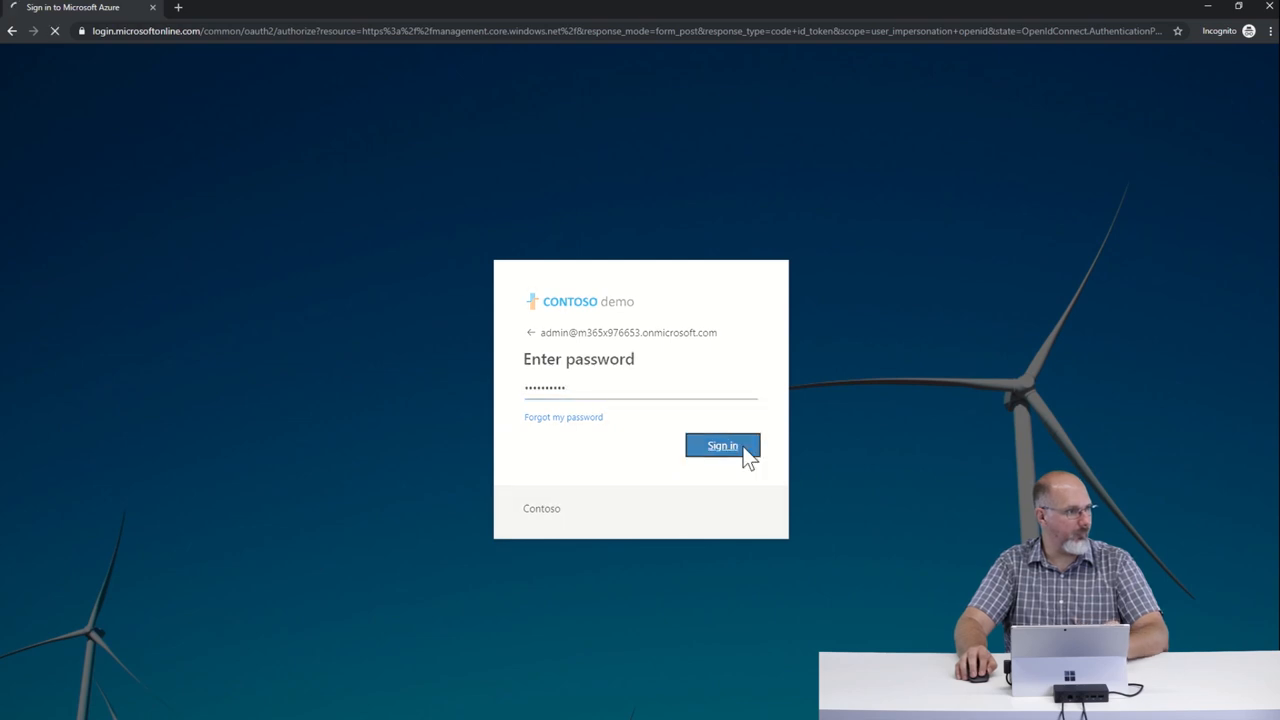
pyautogui.click(723, 446)
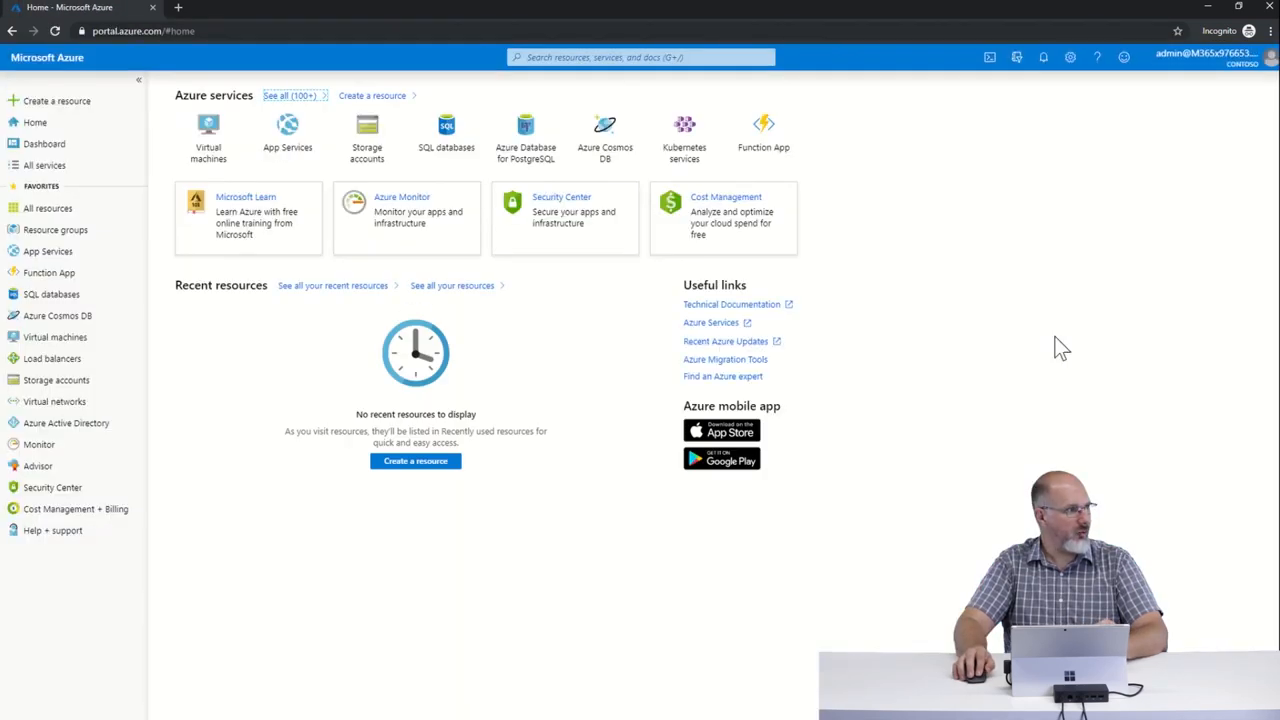
pyautogui.moveTo(65, 423)
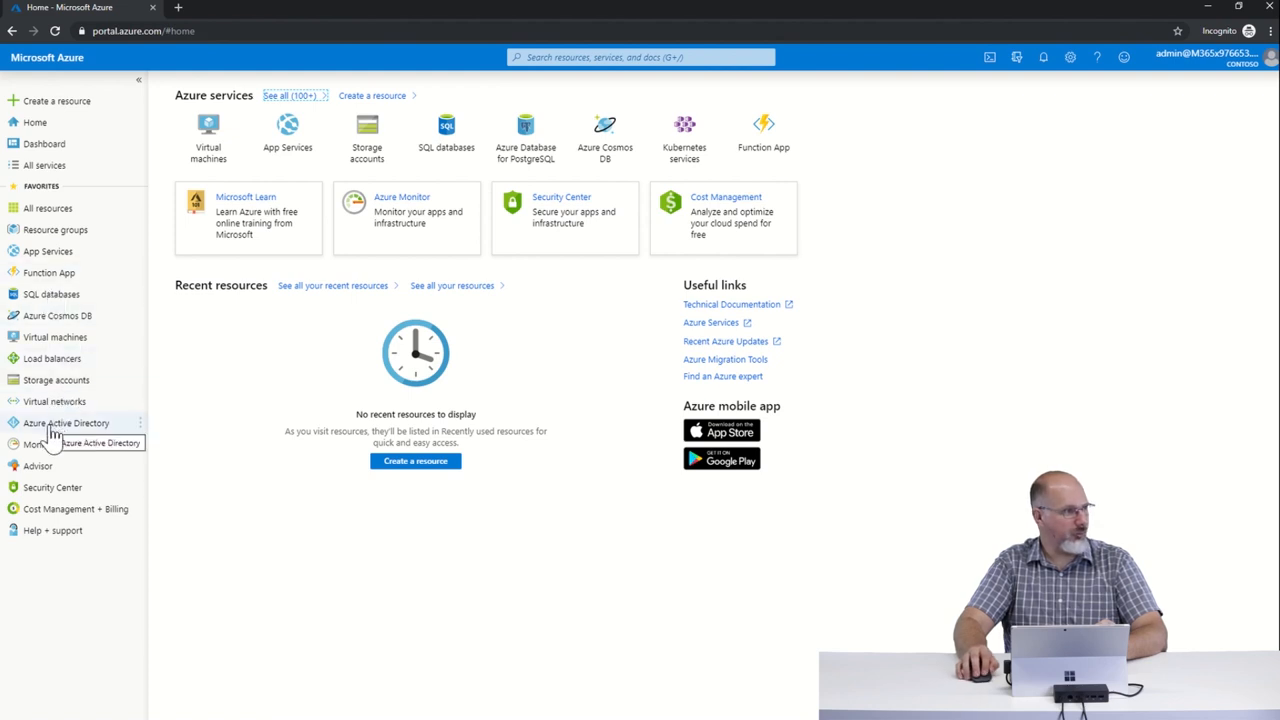
# Open Azure Active Directory and its Company branding page under Manage
pyautogui.click(68, 422)
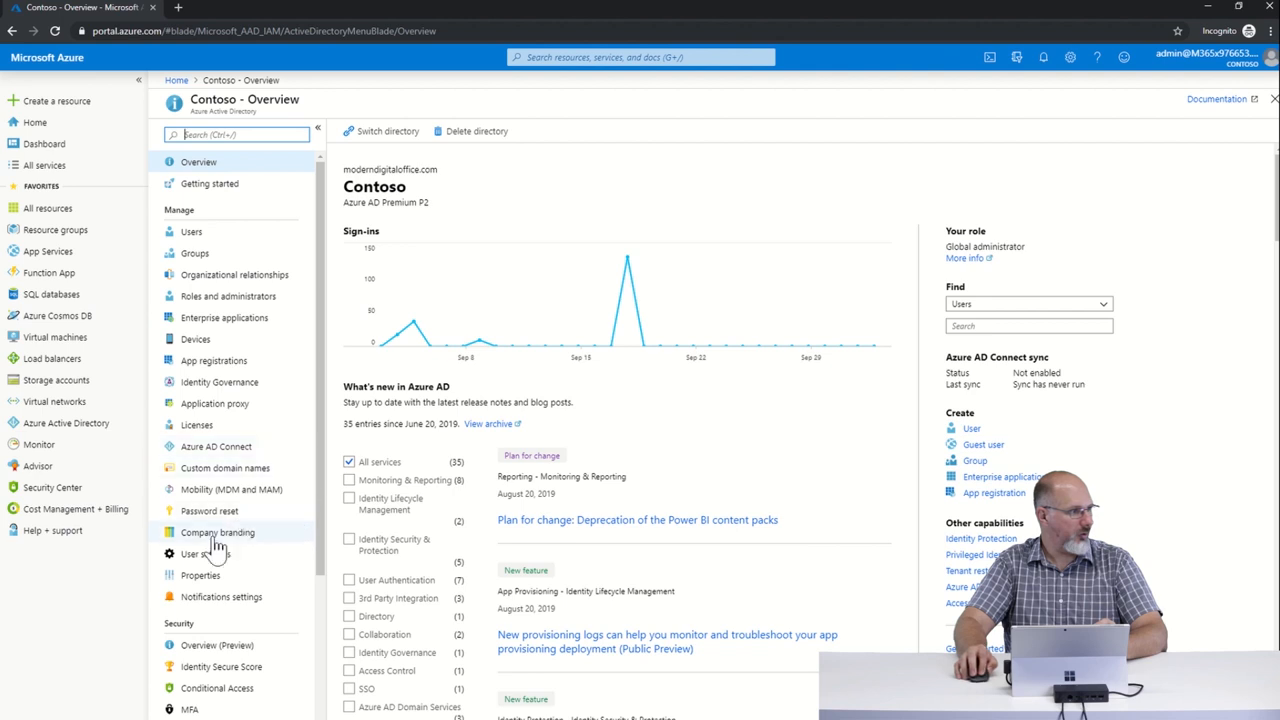
pyautogui.click(217, 532)
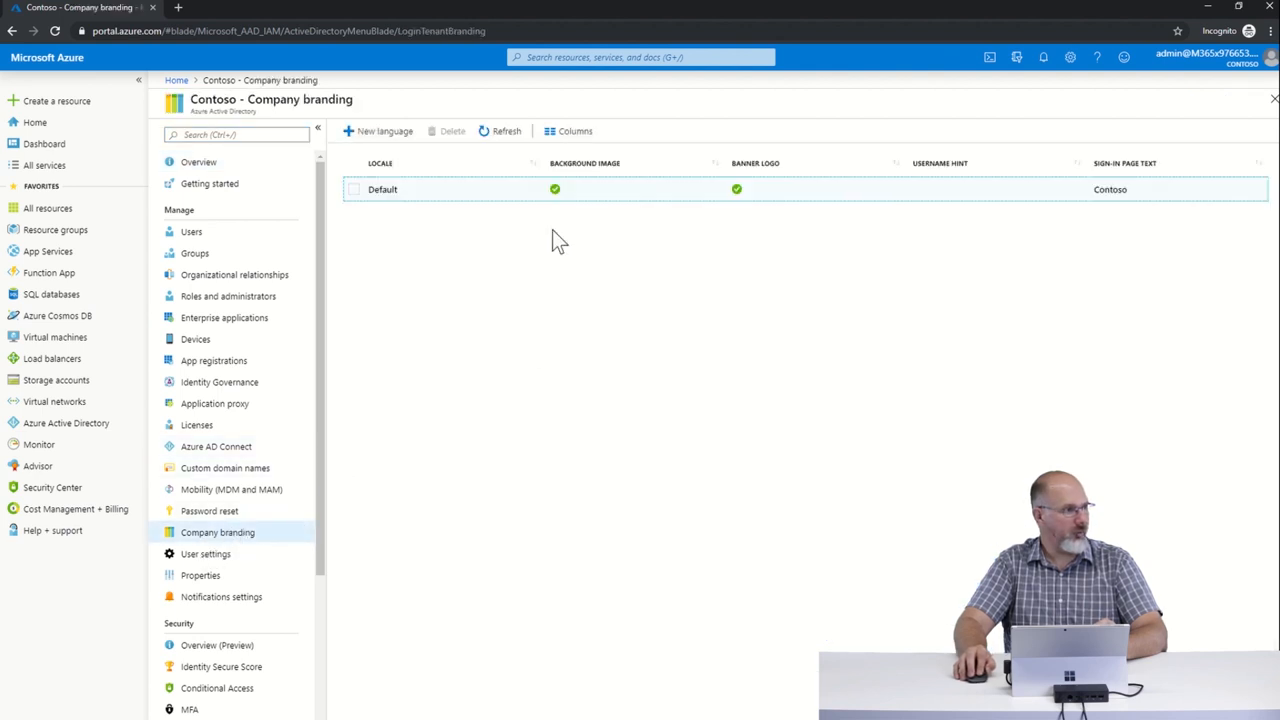
pyautogui.moveTo(403, 197)
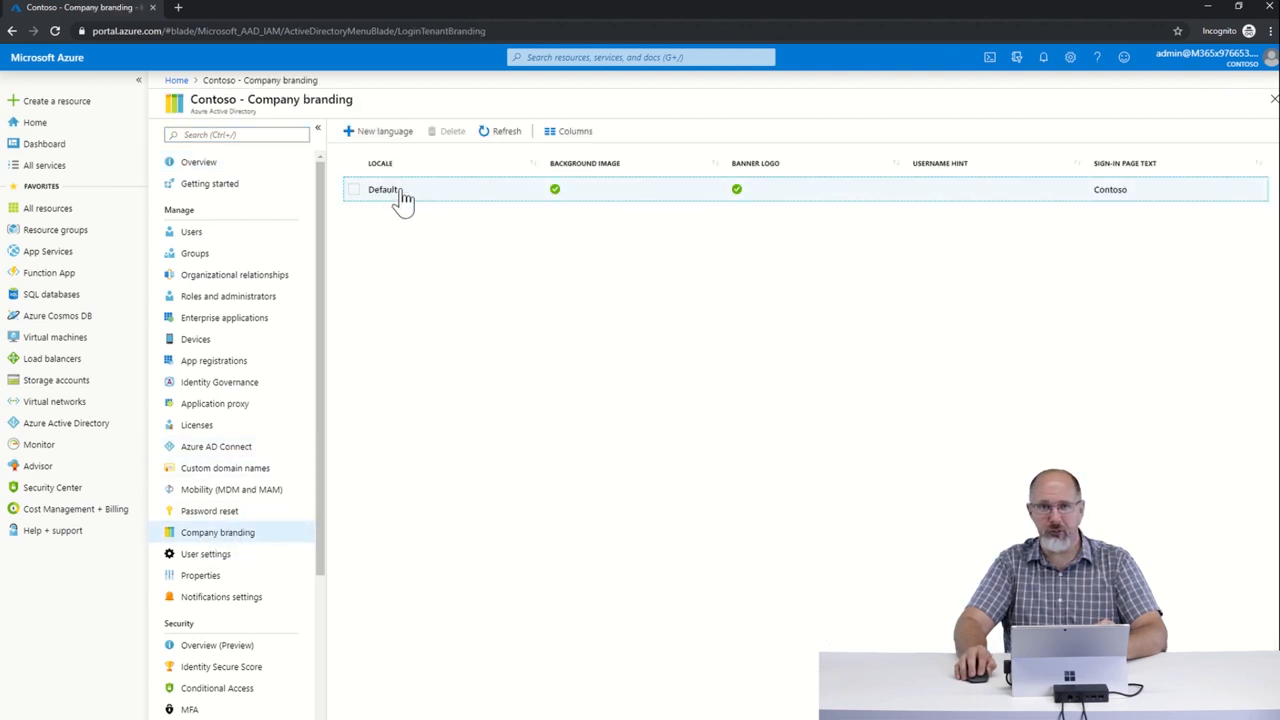
pyautogui.moveTo(417, 198)
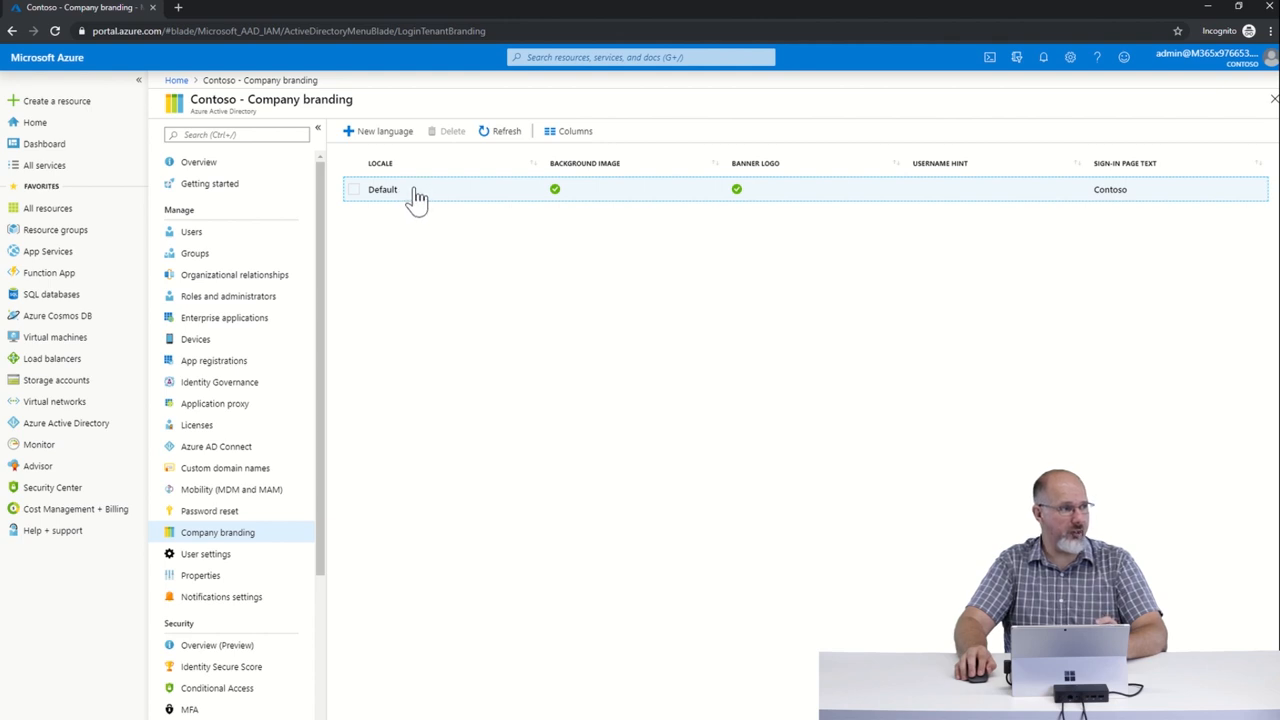
pyautogui.moveTo(394, 218)
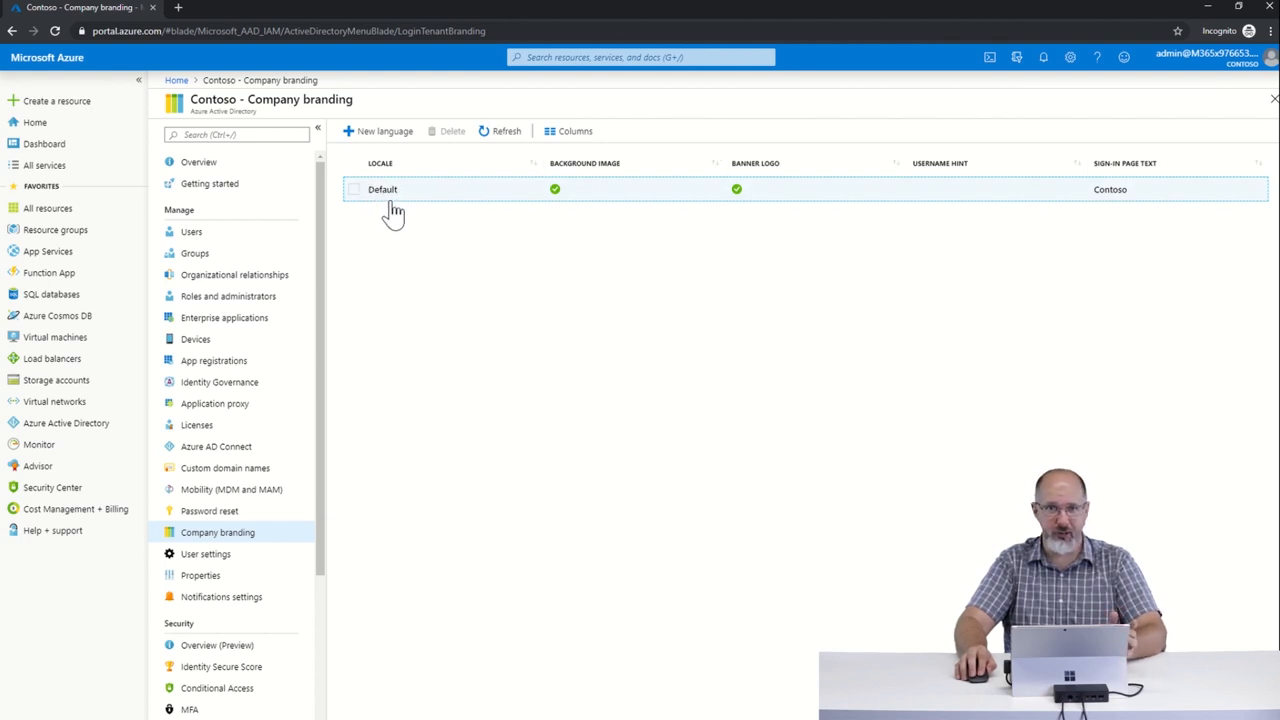
pyautogui.moveTo(377, 138)
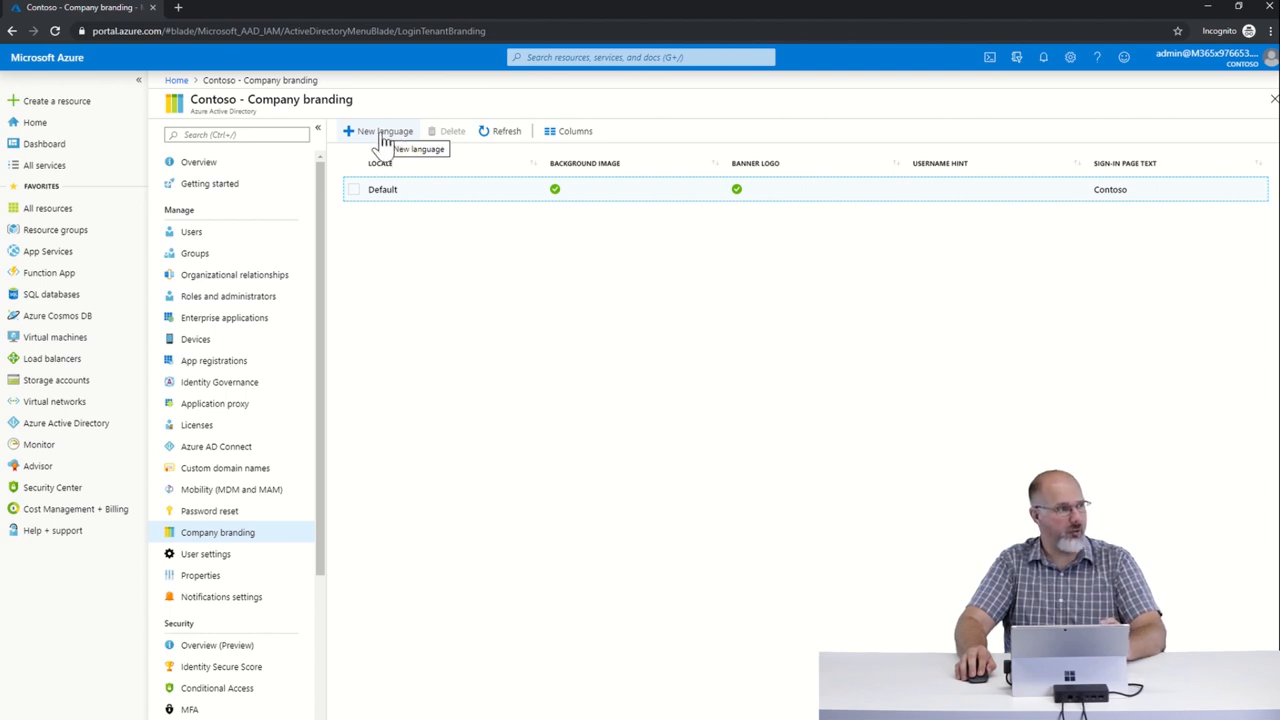
pyautogui.click(382, 189)
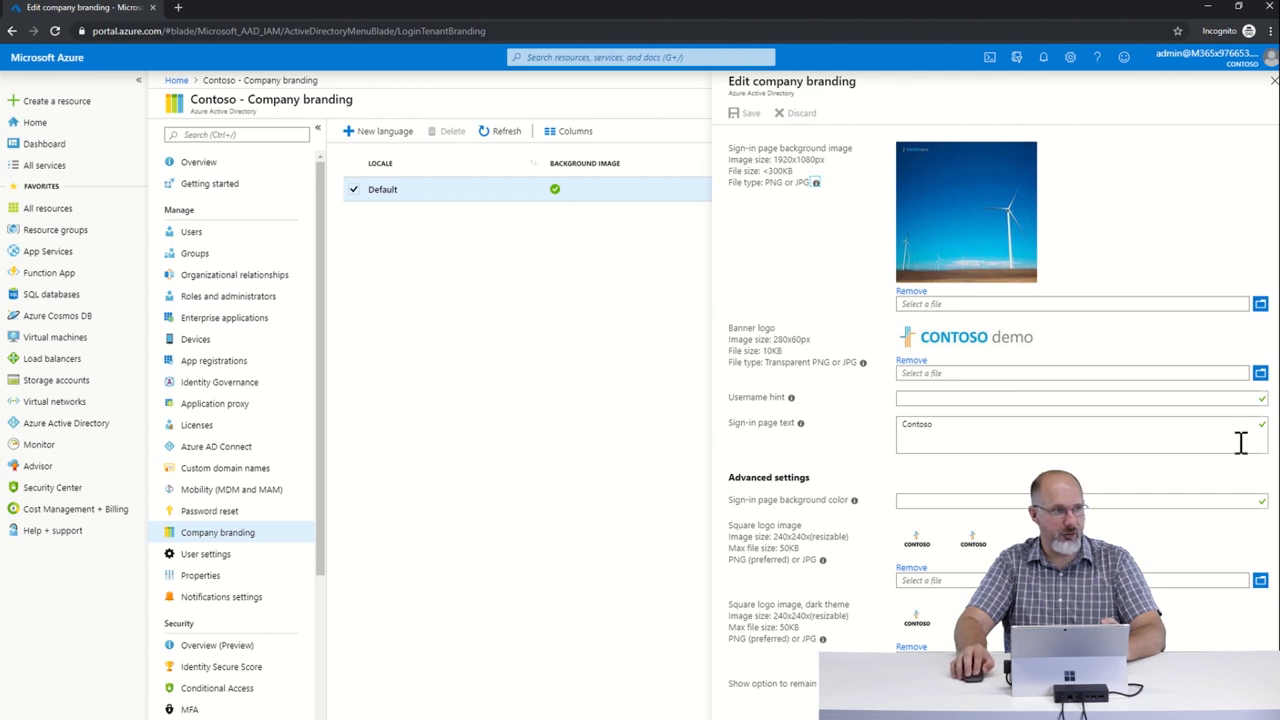
pyautogui.moveTo(1065, 232)
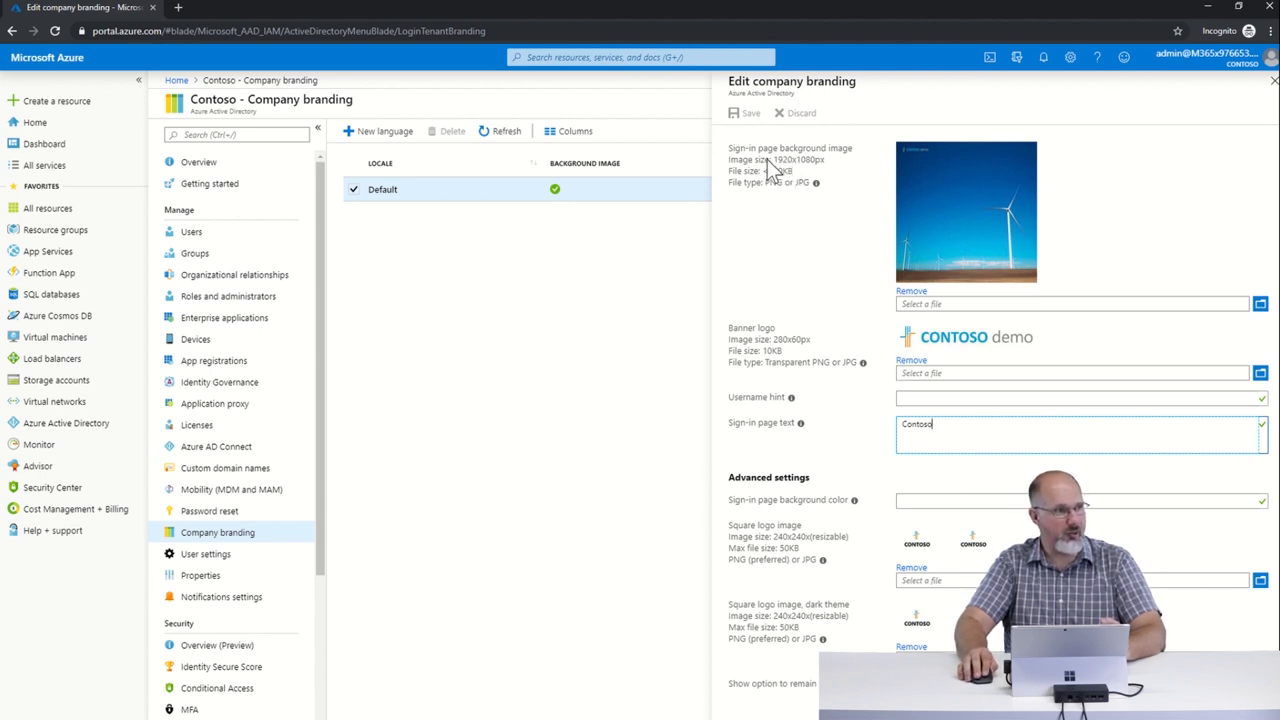
pyautogui.moveTo(787, 186)
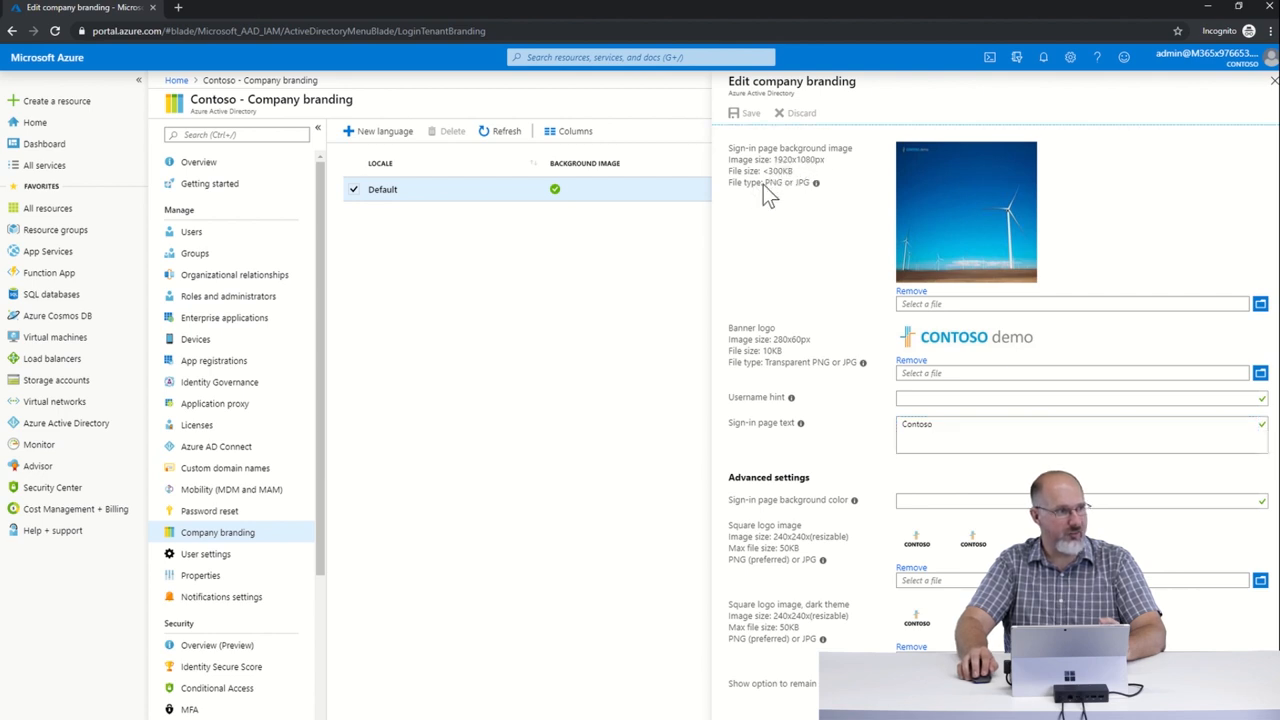
pyautogui.moveTo(883, 397)
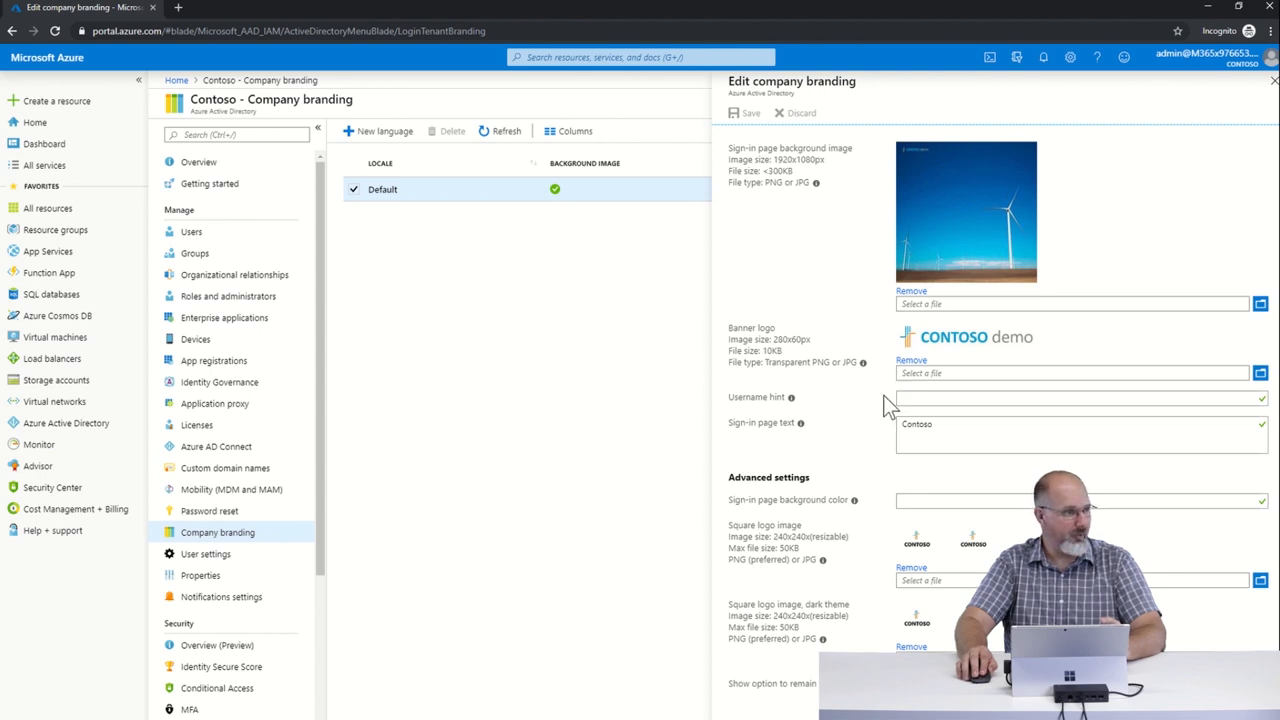
pyautogui.moveTo(1007, 197)
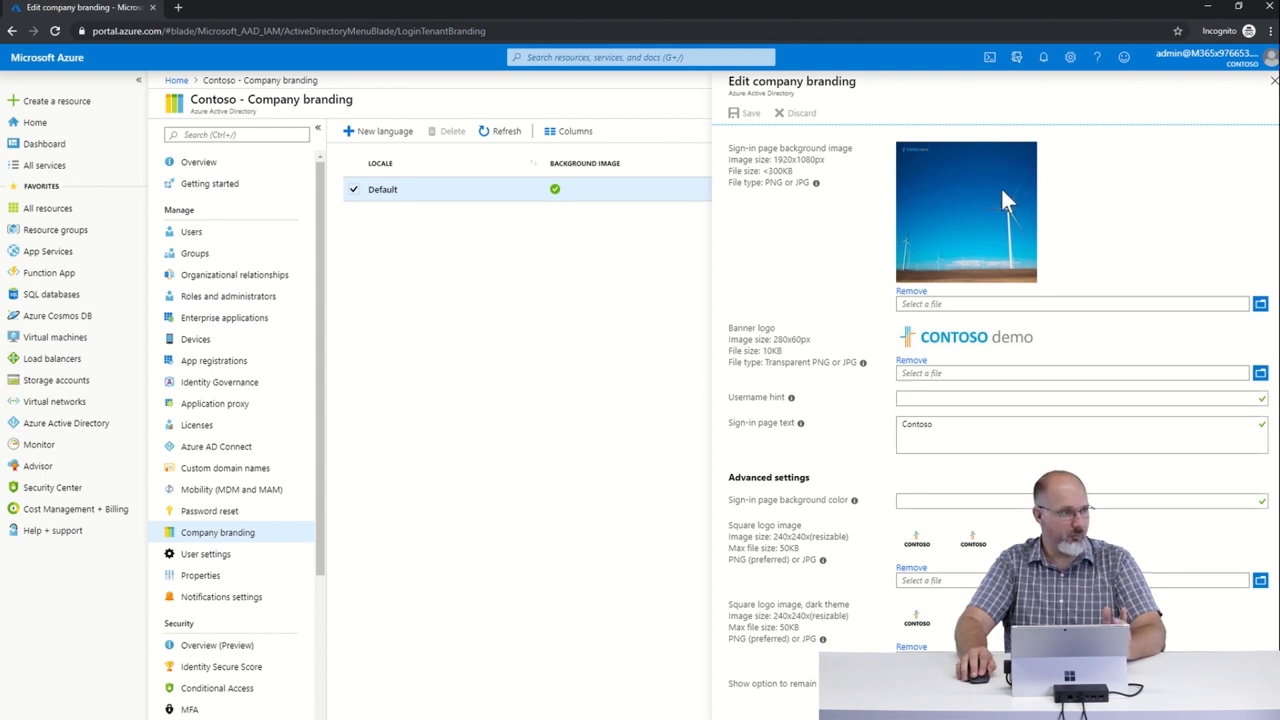